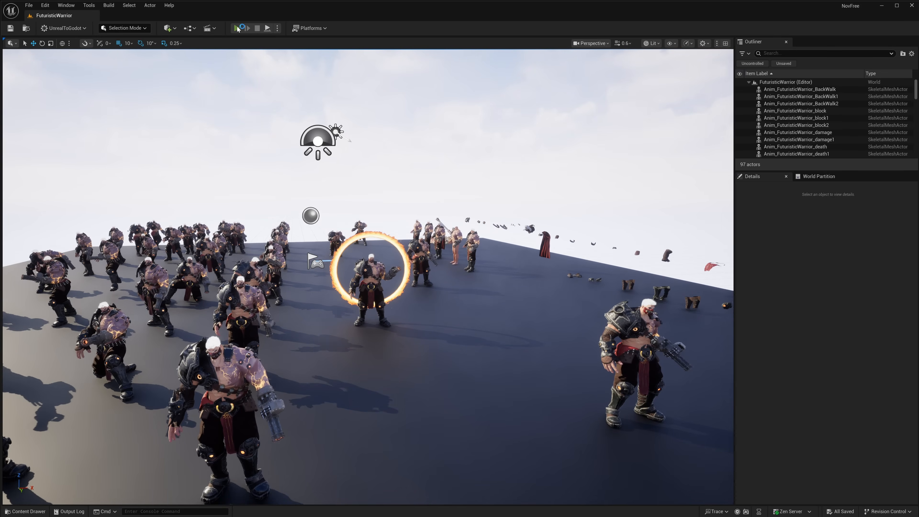
Play the FuturisticWarrior level, take camera control to move among the warriors, then stop
left_click(237, 28)
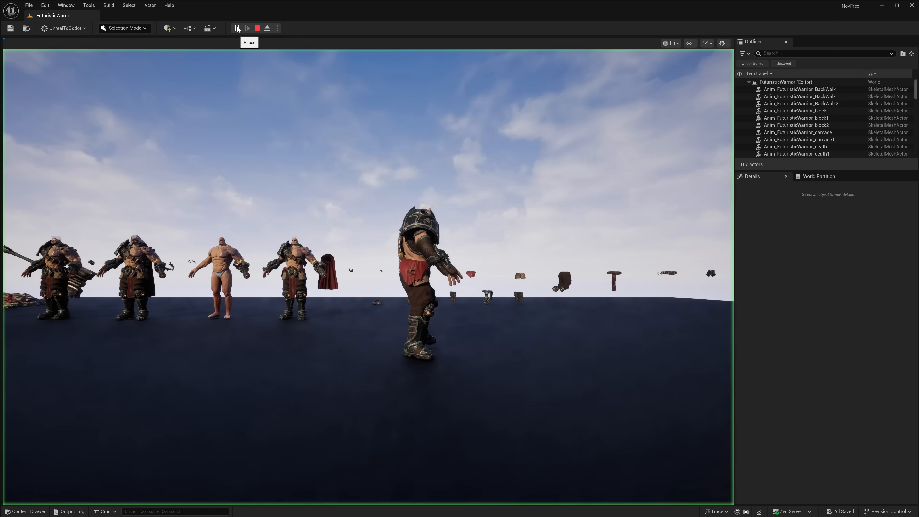
left_click(246, 28)
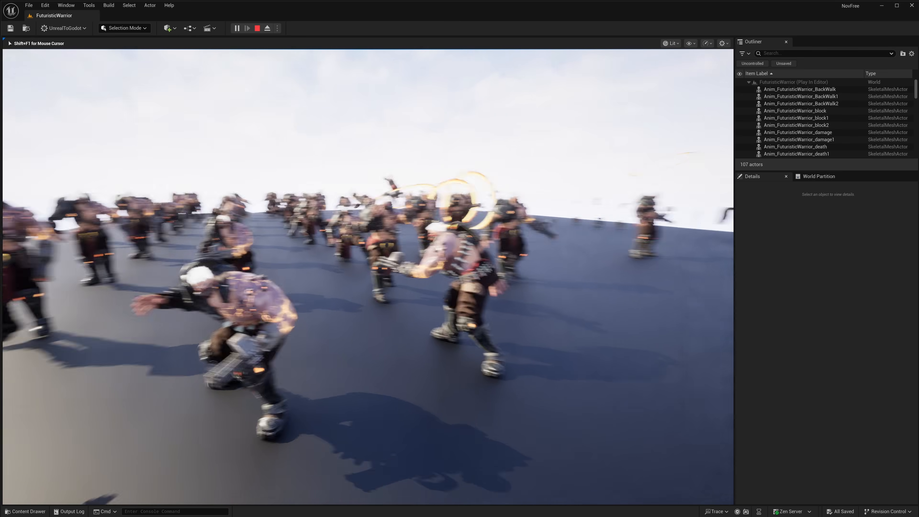
left_click(257, 28)
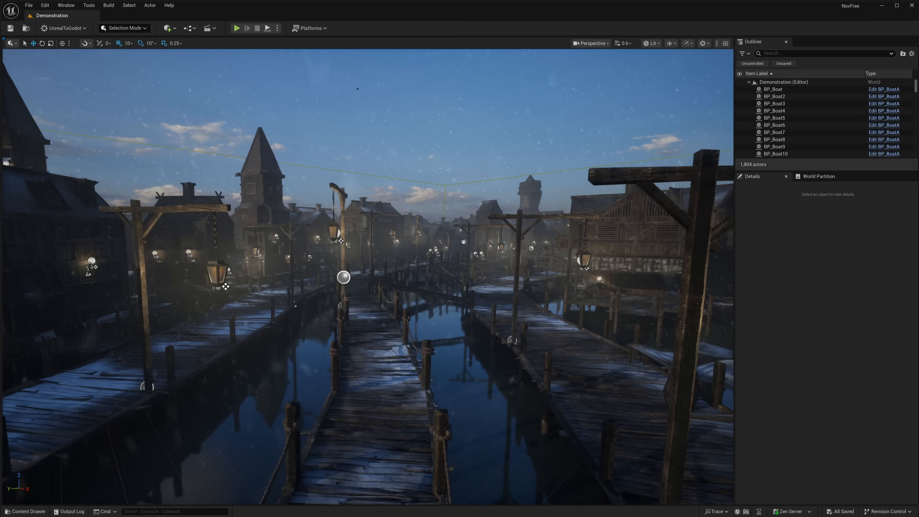
mouse_move(62, 28)
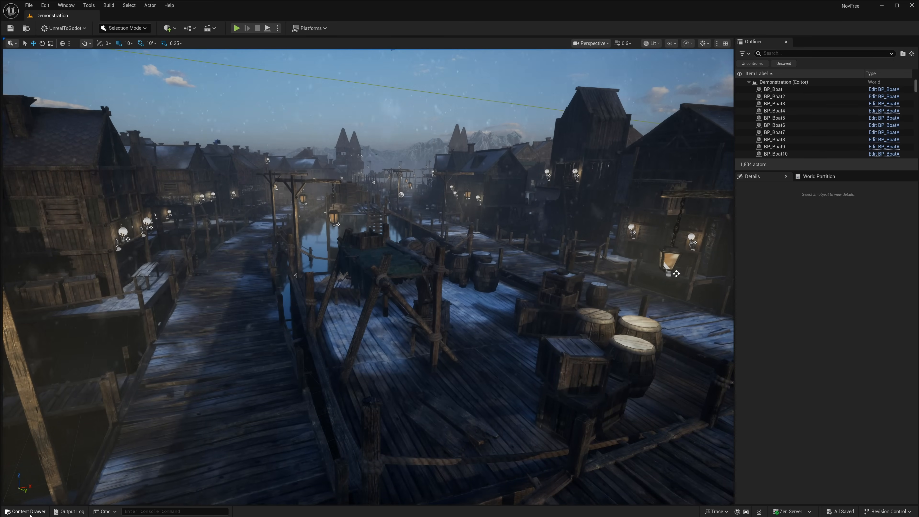
Open the Laketown Overview level after touring the Demonstration docks
double_click(223, 392)
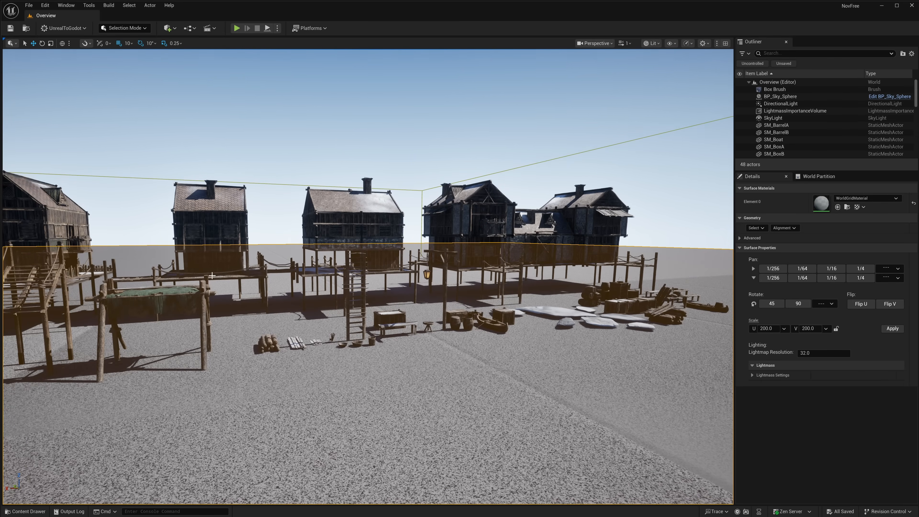
mouse_move(26, 511)
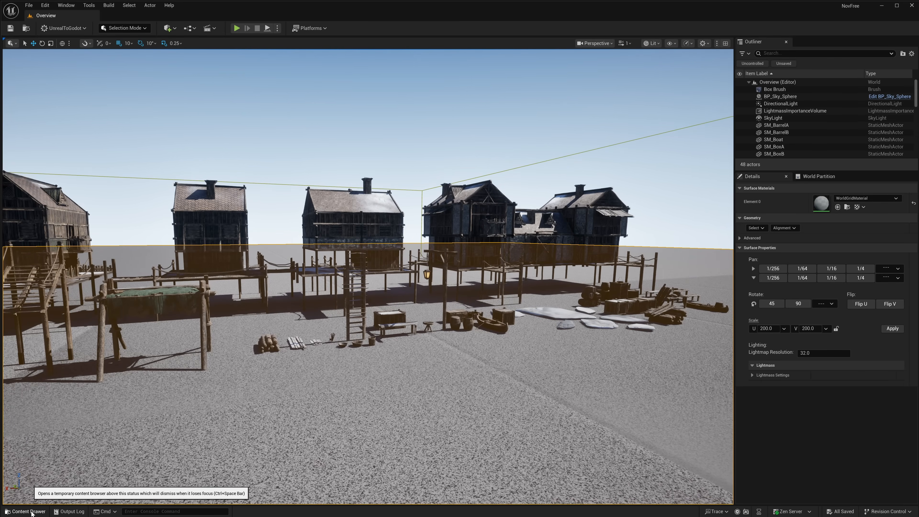
Bring up the Content Drawer showing LakeTown's Maps folder
left_click(25, 511)
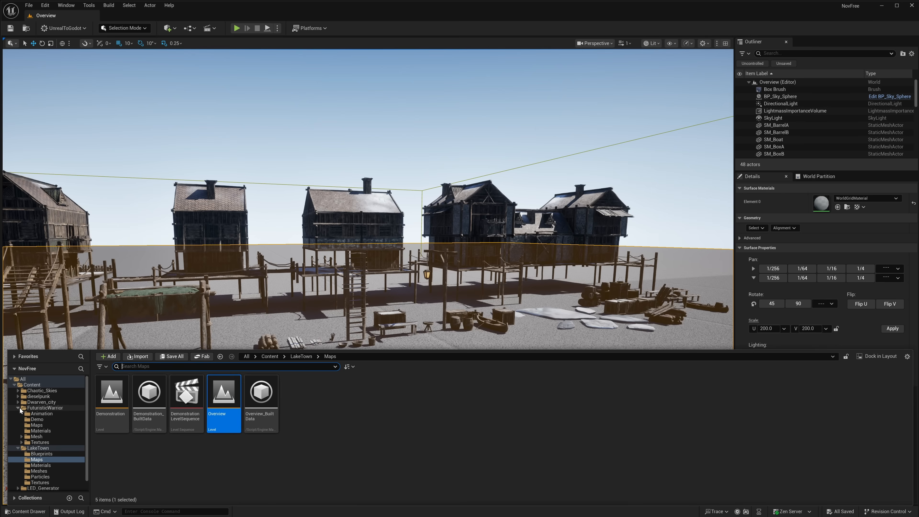
Open Chaotic_Skies no-terrain levels Level_01 and Level_02 in turn
left_click(42, 391)
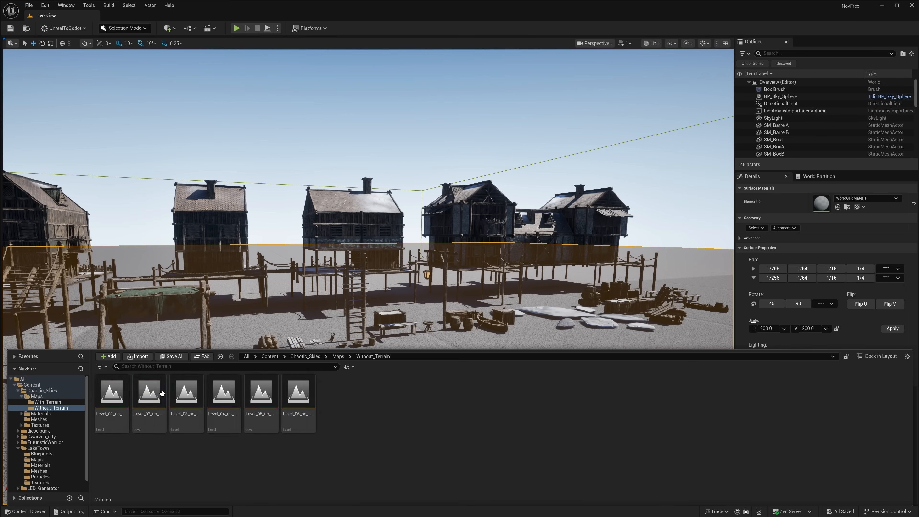
double_click(111, 392)
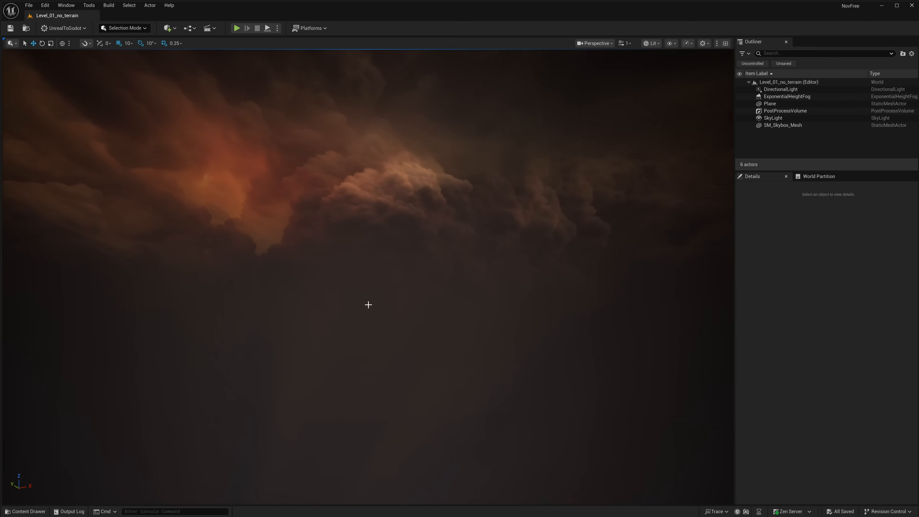
left_click(24, 512)
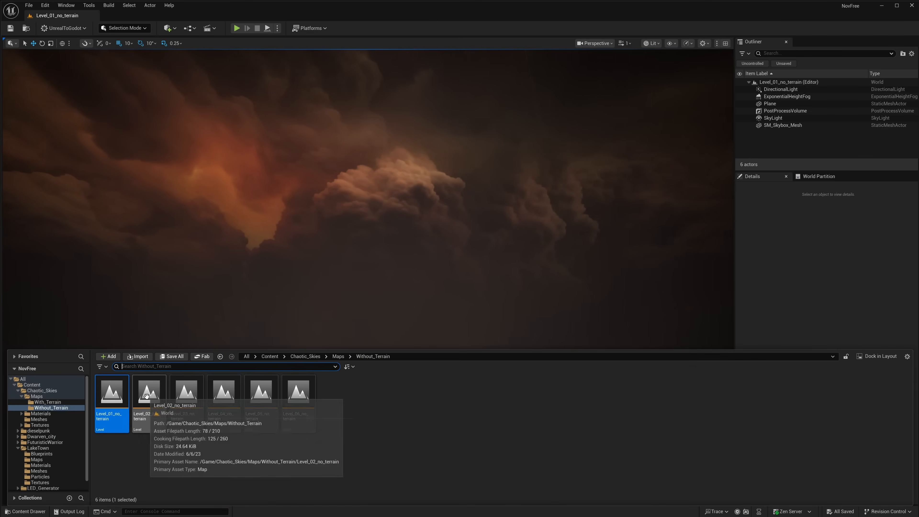
double_click(148, 392)
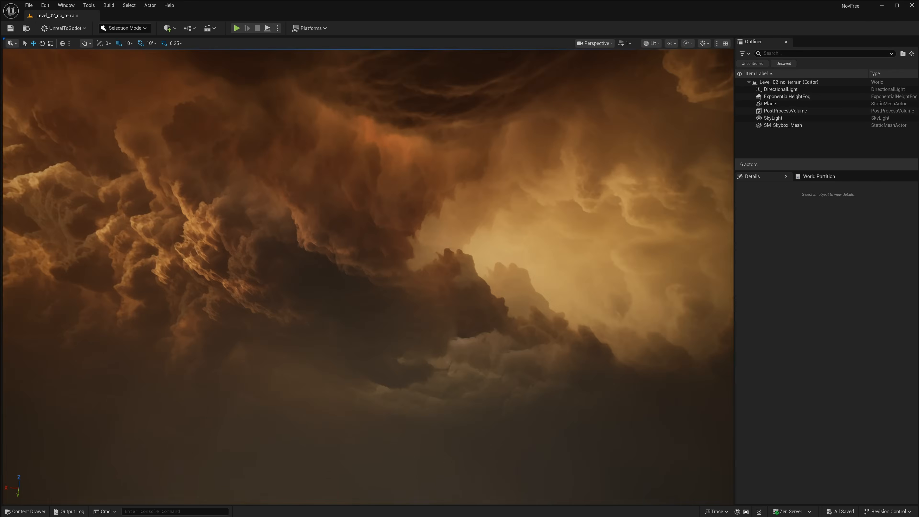
Open Level_03_no_terrain, then Level_06_no_terrain with its stormy sky
left_click(24, 511)
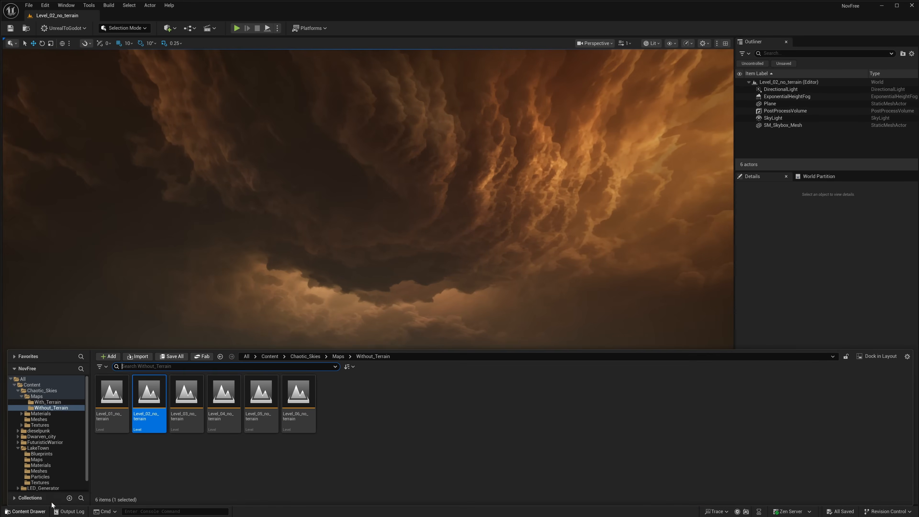
double_click(186, 423)
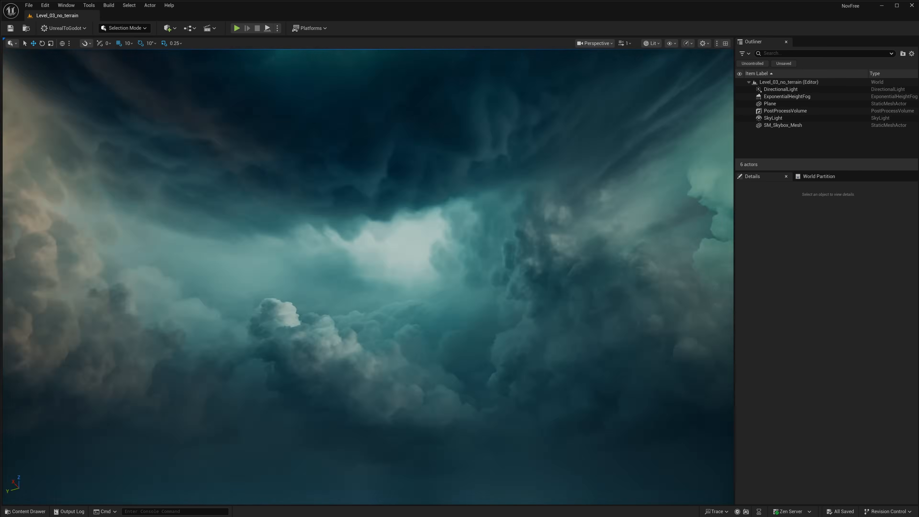
left_click(25, 512)
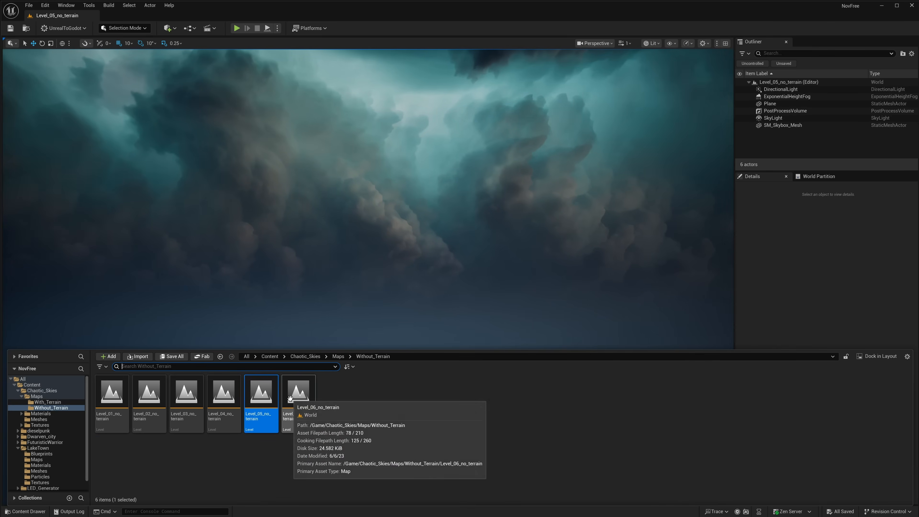
double_click(298, 392)
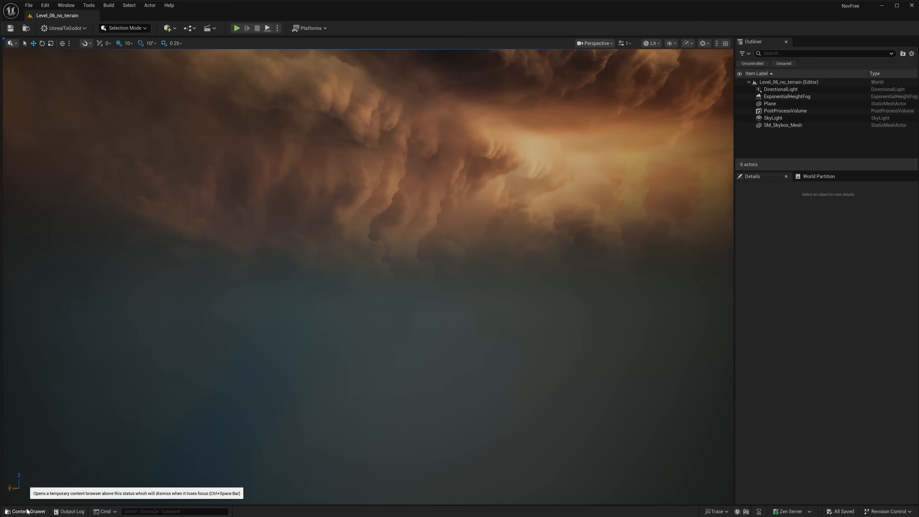
Navigate from the Maps folder up to Chaotic_Skies and into Textures > Skies
left_click(24, 512)
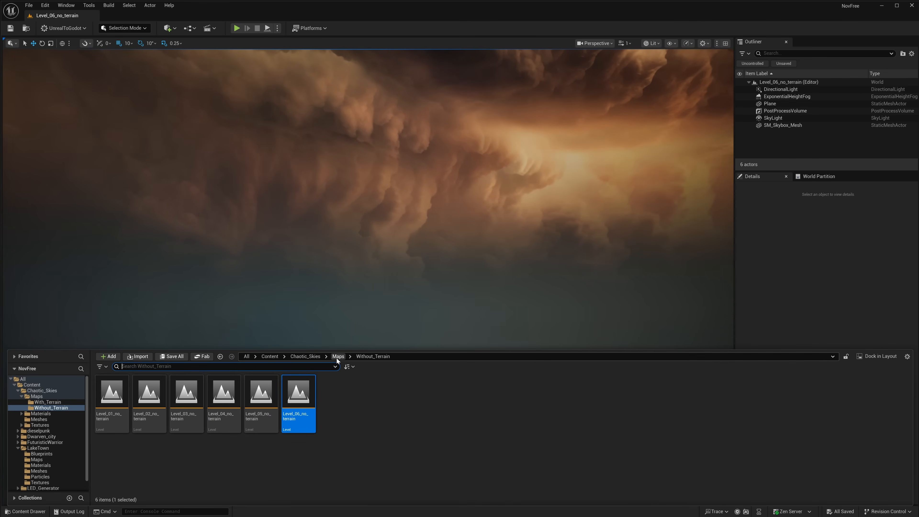
left_click(338, 356)
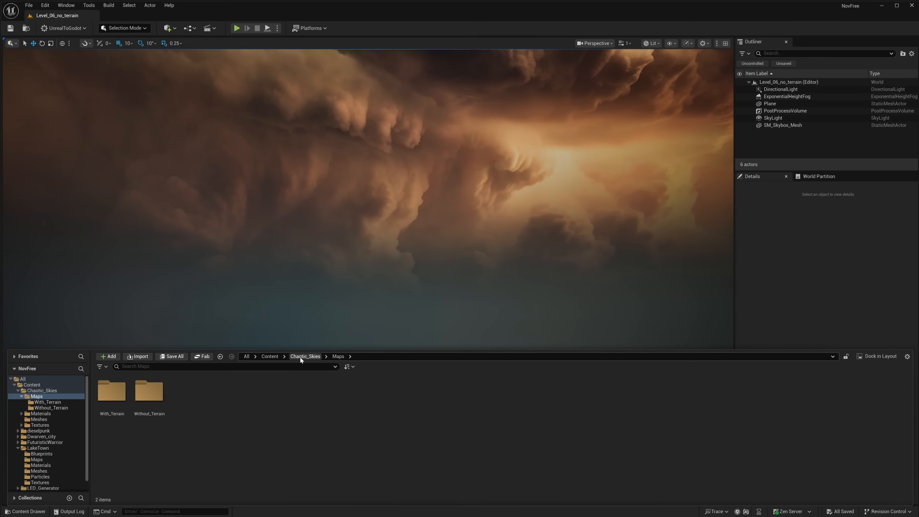
left_click(39, 426)
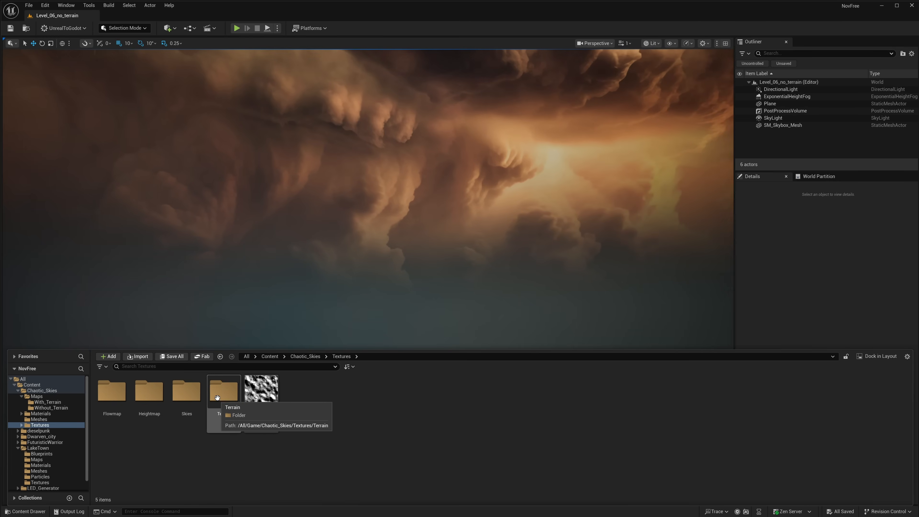
double_click(187, 390)
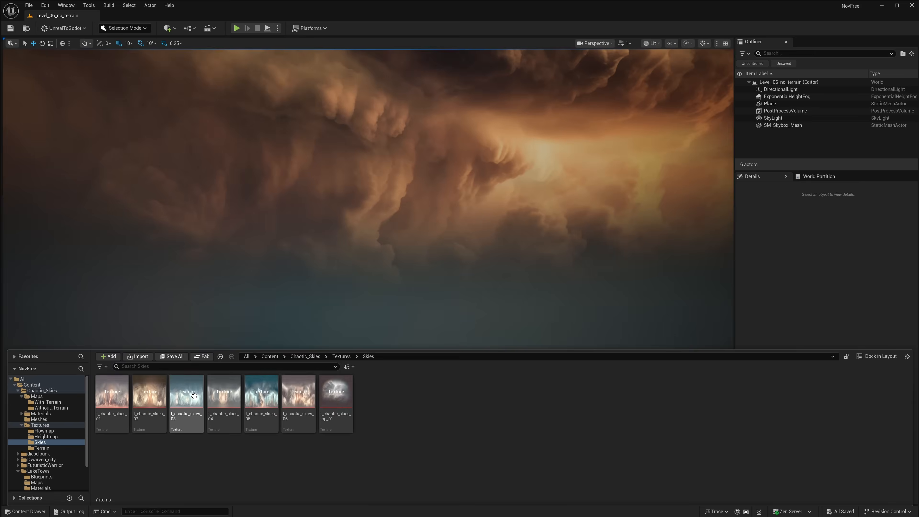
mouse_move(335, 392)
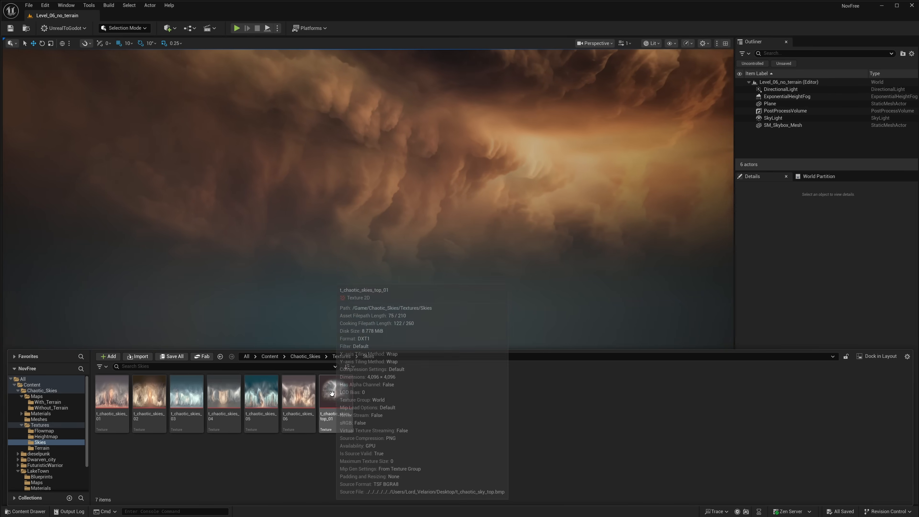
Show and dismiss the actions menu for t_chaotic_skies_top_01, then move on to Fab
right_click(335, 399)
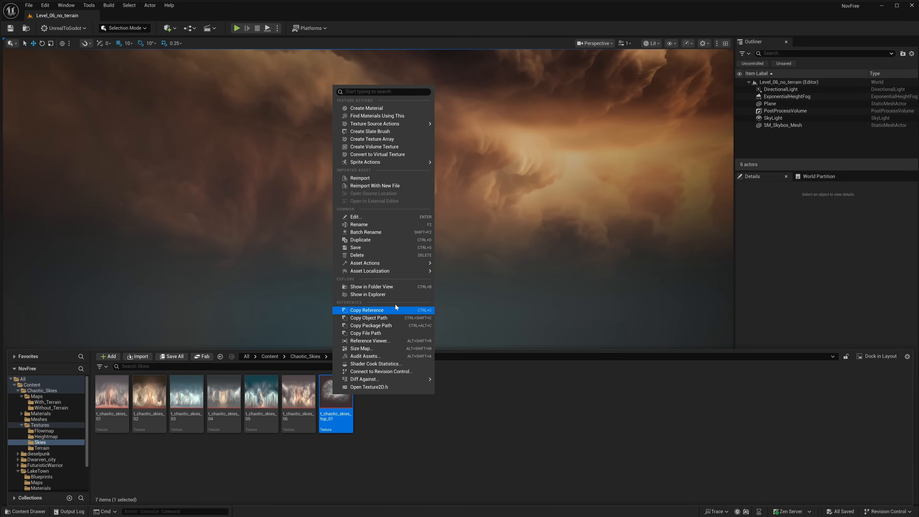
left_click(468, 308)
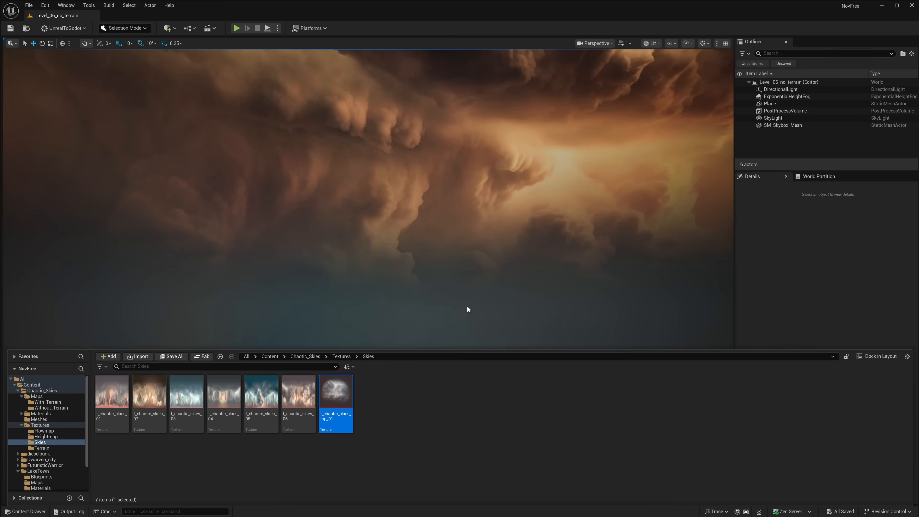
left_click(234, 213)
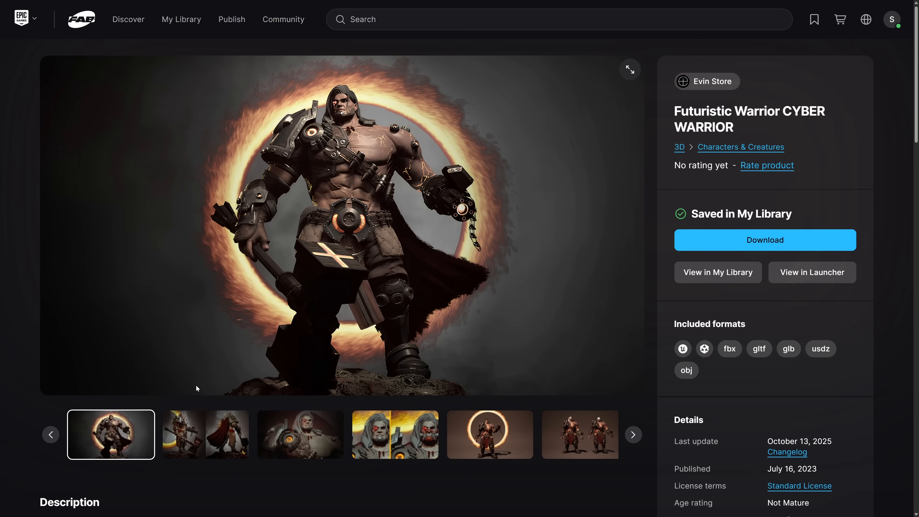
mouse_move(699, 303)
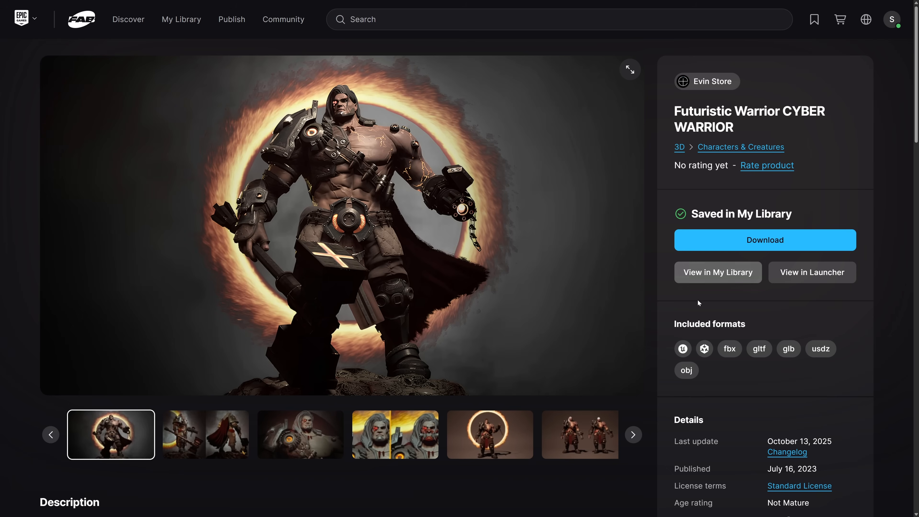
mouse_move(689, 287)
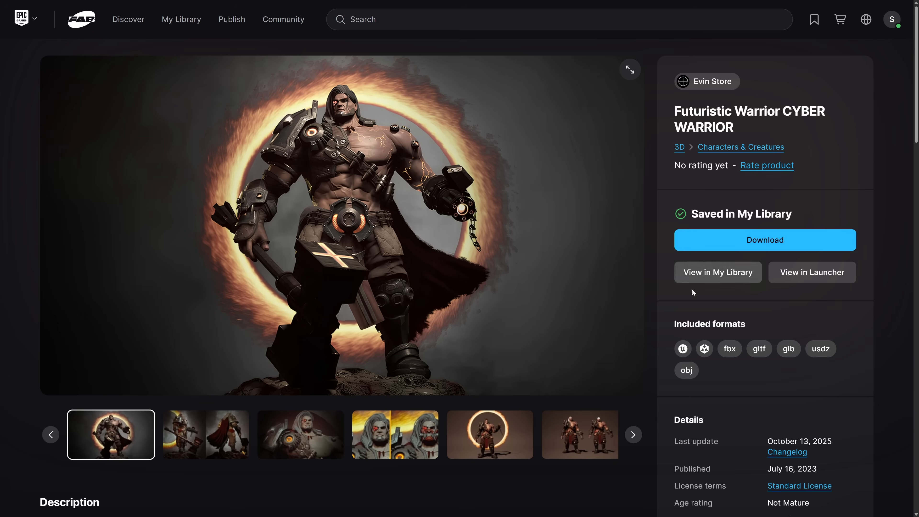
mouse_move(690, 263)
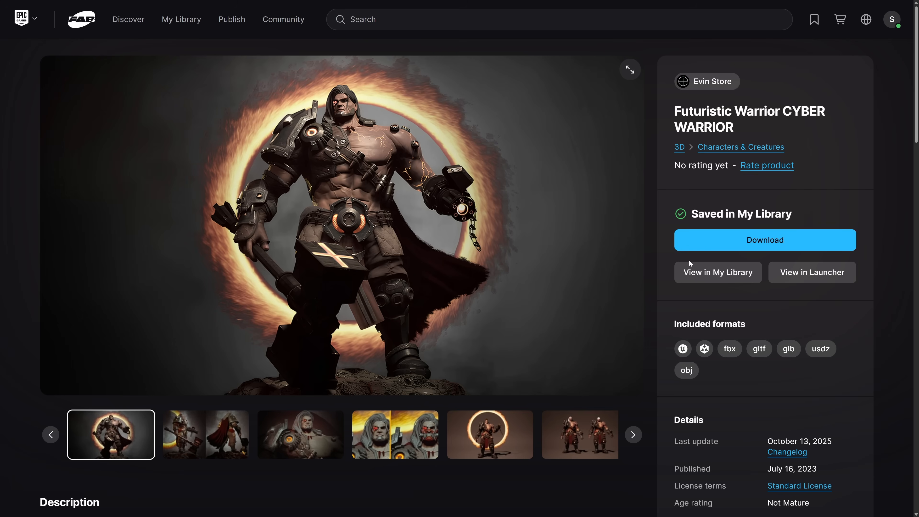
mouse_move(684, 301)
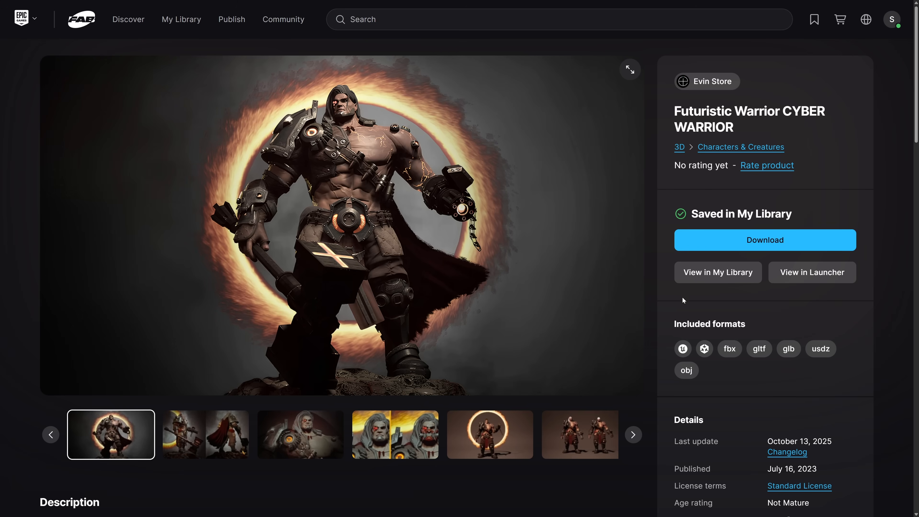
mouse_move(704, 350)
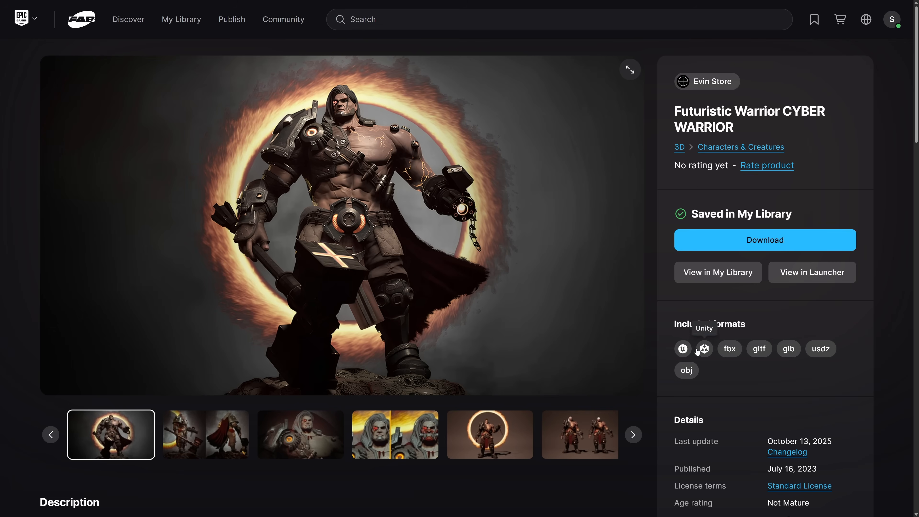
mouse_move(729, 349)
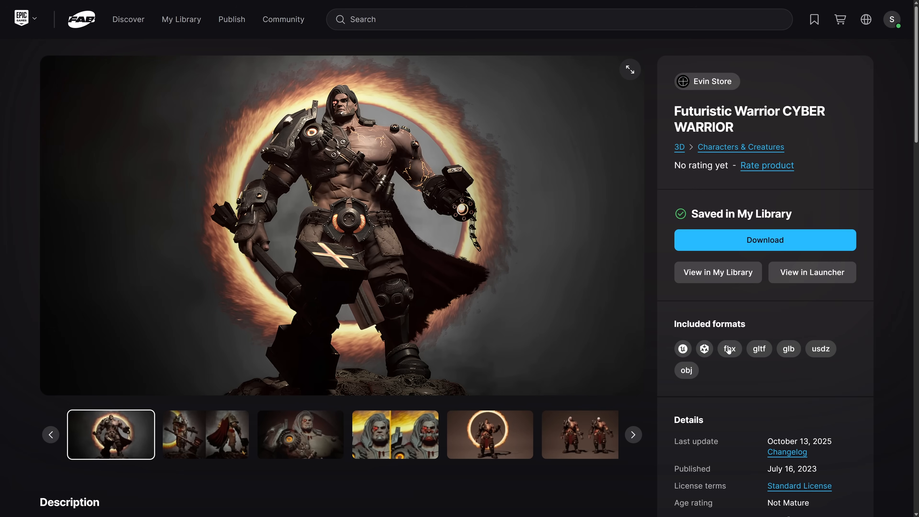
mouse_move(789, 349)
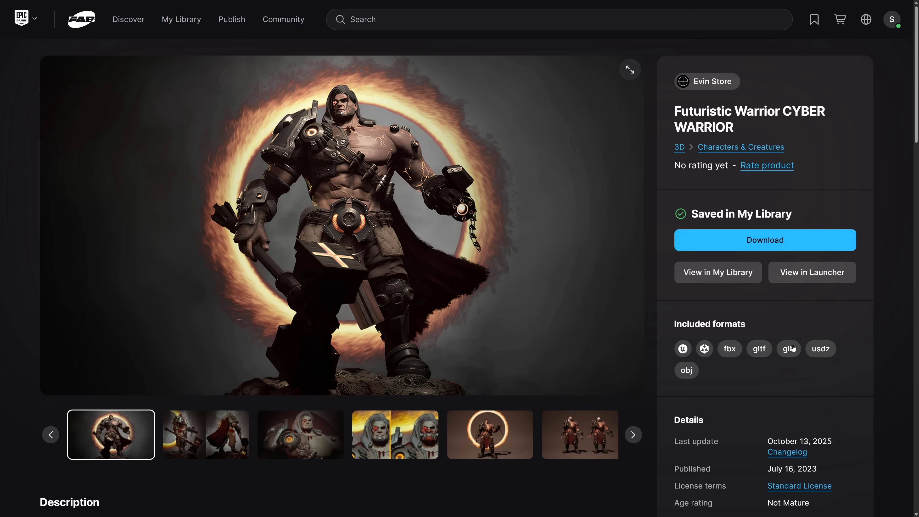
mouse_move(666, 379)
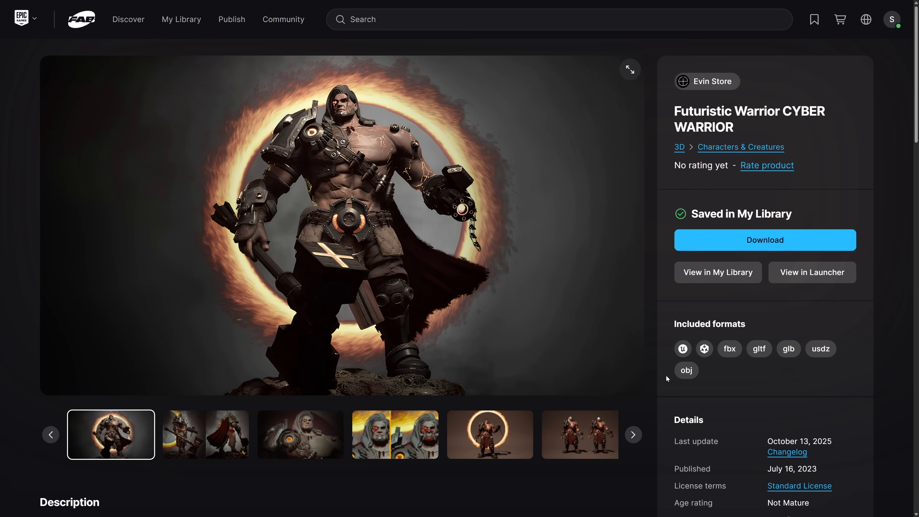
mouse_move(404, 297)
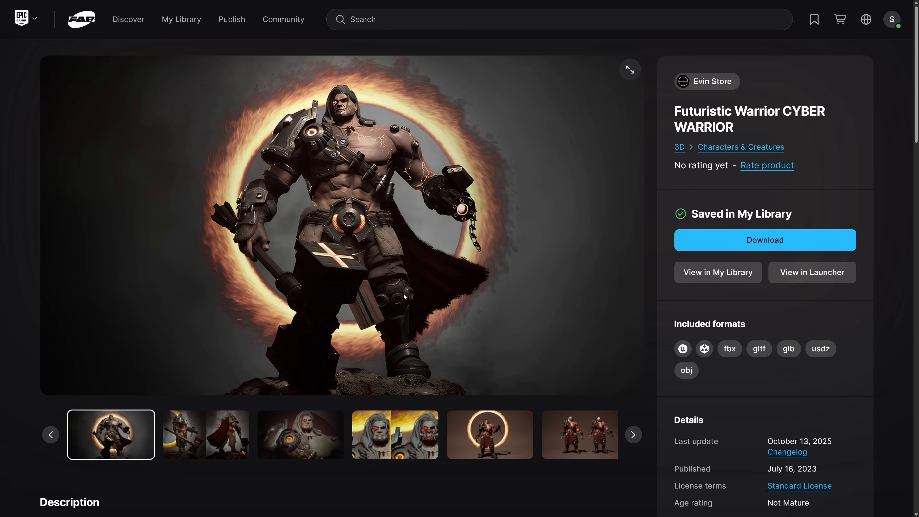
mouse_move(644, 222)
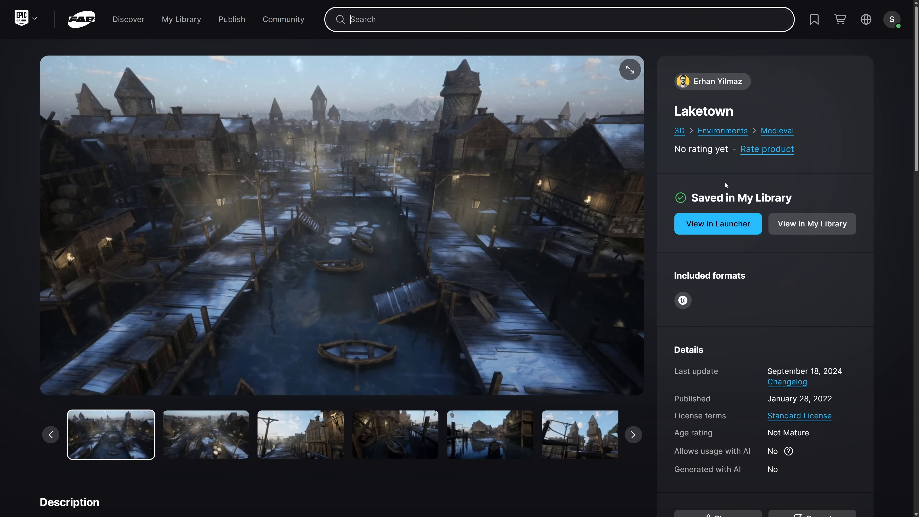
mouse_move(679, 321)
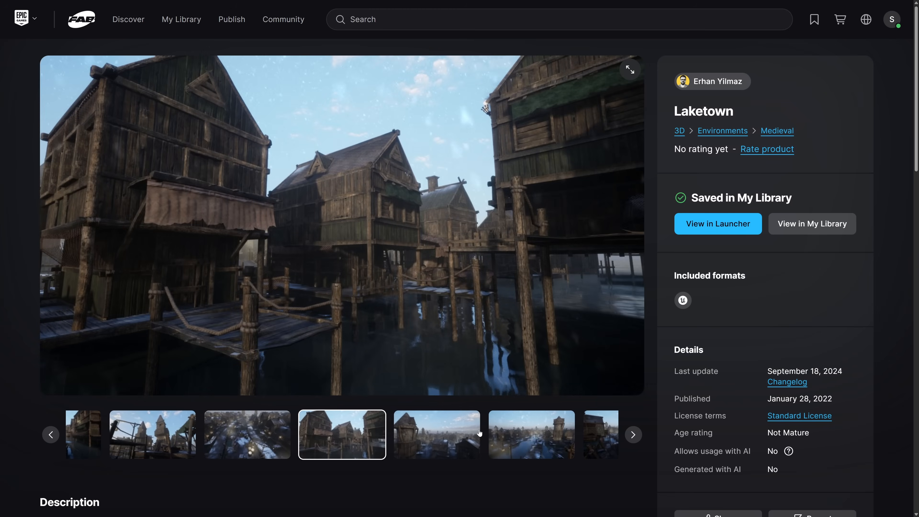
Advance the Laketown gallery to another stilt-house image
left_click(436, 435)
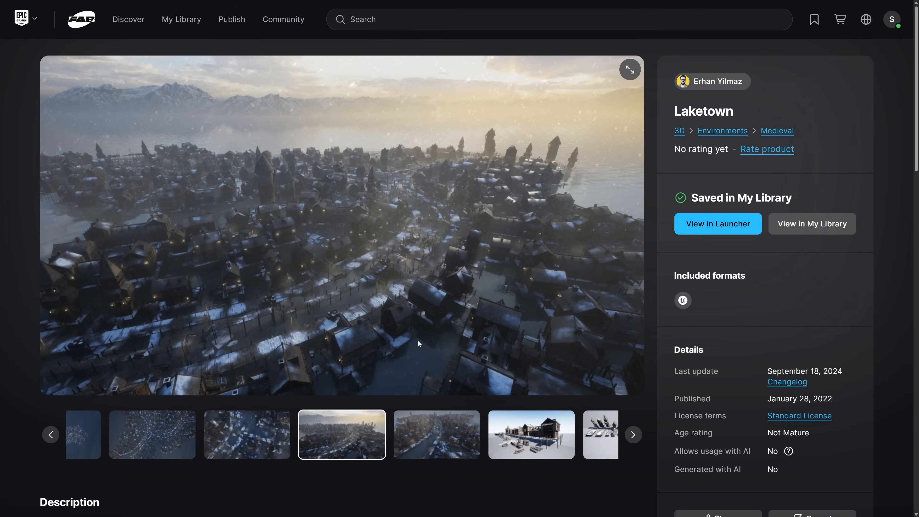
mouse_move(666, 220)
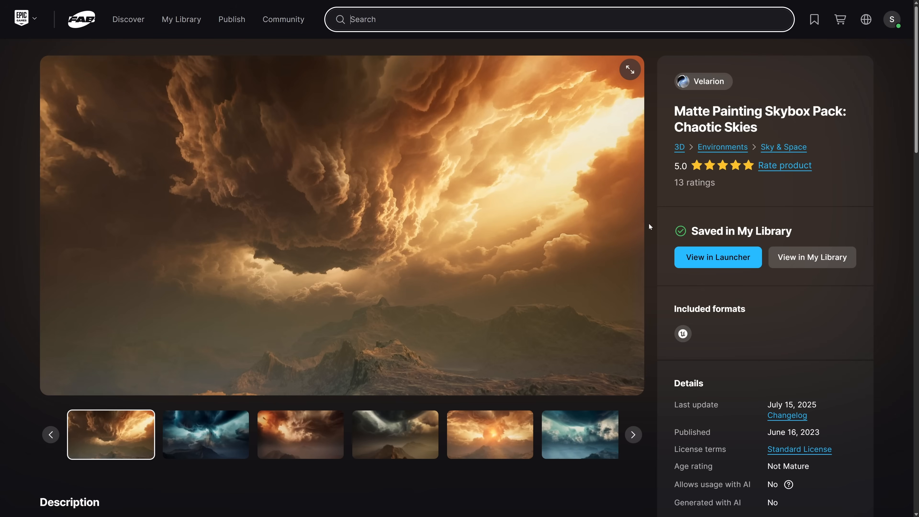
mouse_move(583, 146)
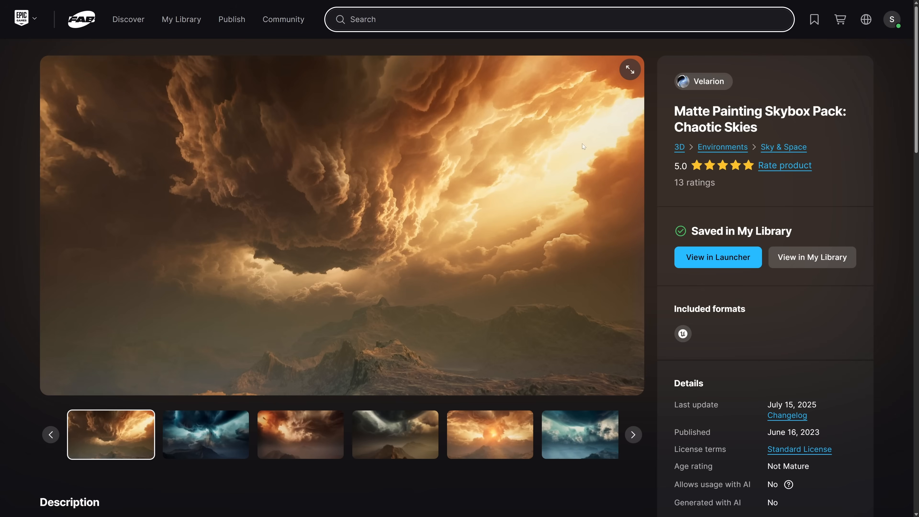
Scroll down to read the Chaotic Skies description, then back up to the gallery
scroll("down", 3)
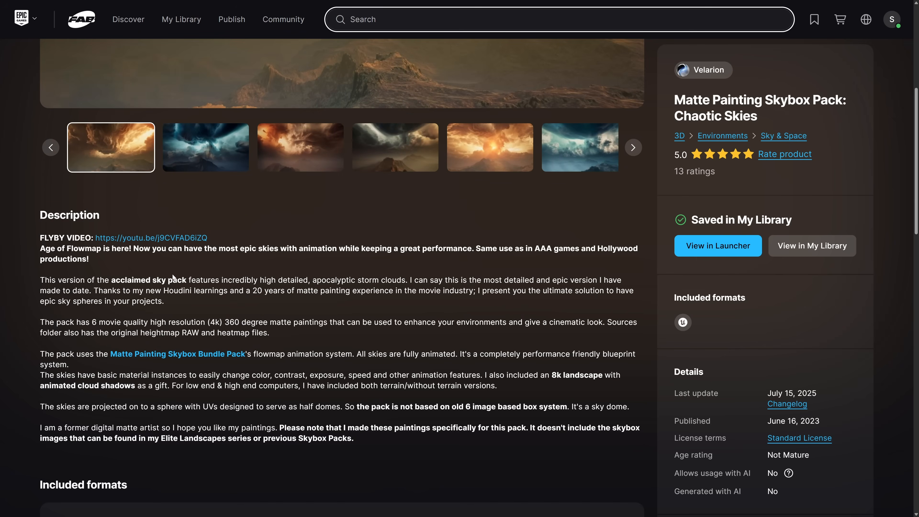
mouse_move(355, 265)
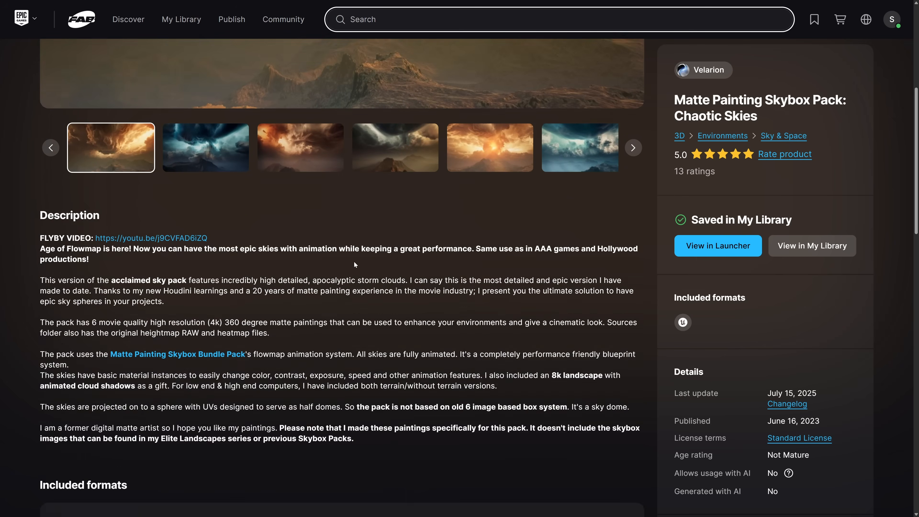
scroll("down", 3)
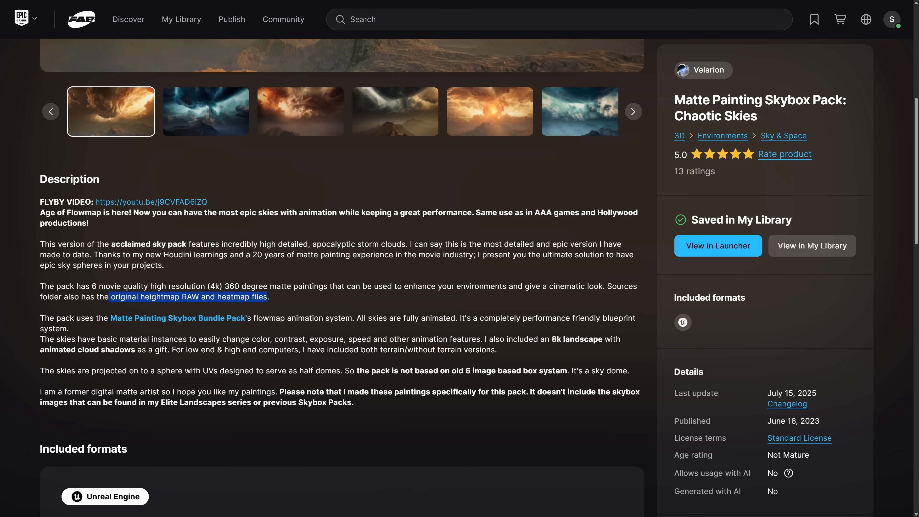
scroll("up", 3)
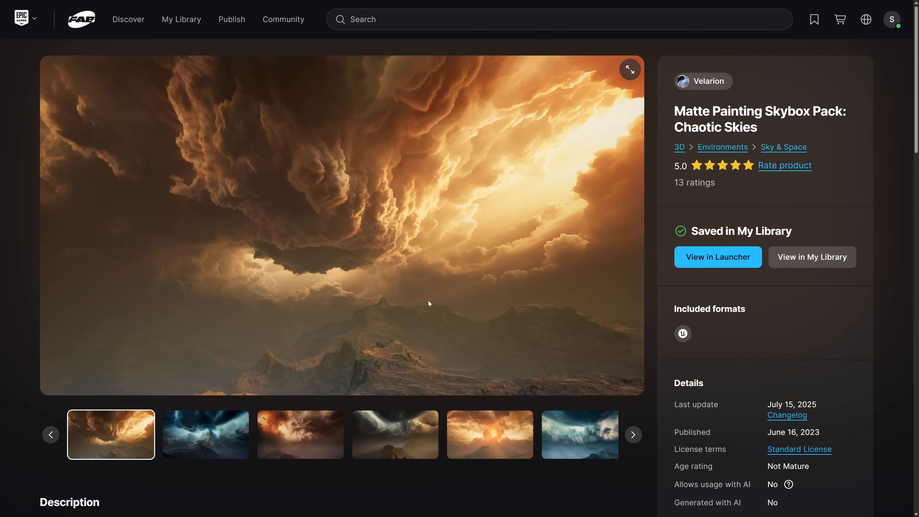
View another storm-cloud gallery image full screen, then return to the page
left_click(205, 434)
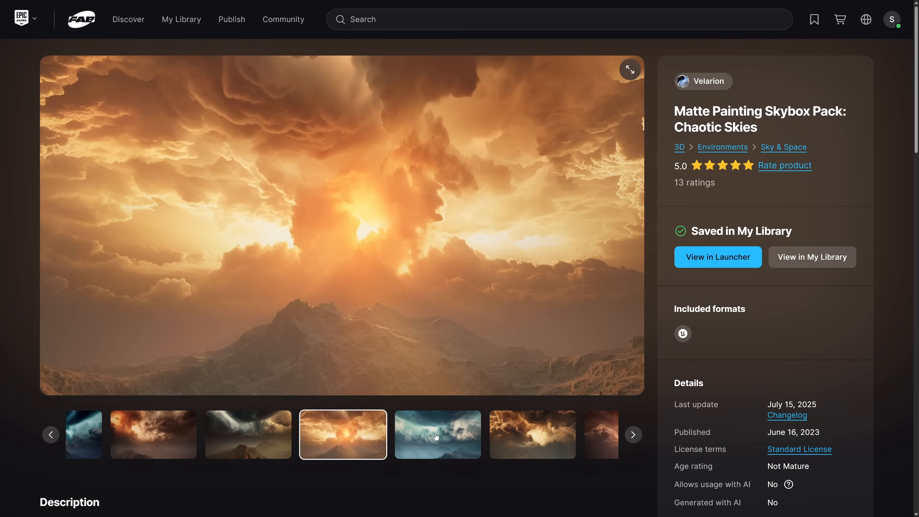
left_click(629, 68)
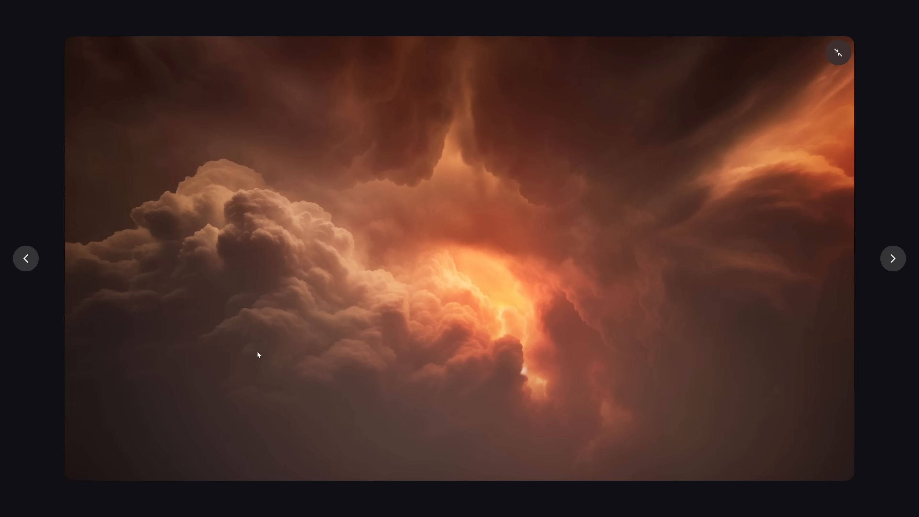
left_click(837, 52)
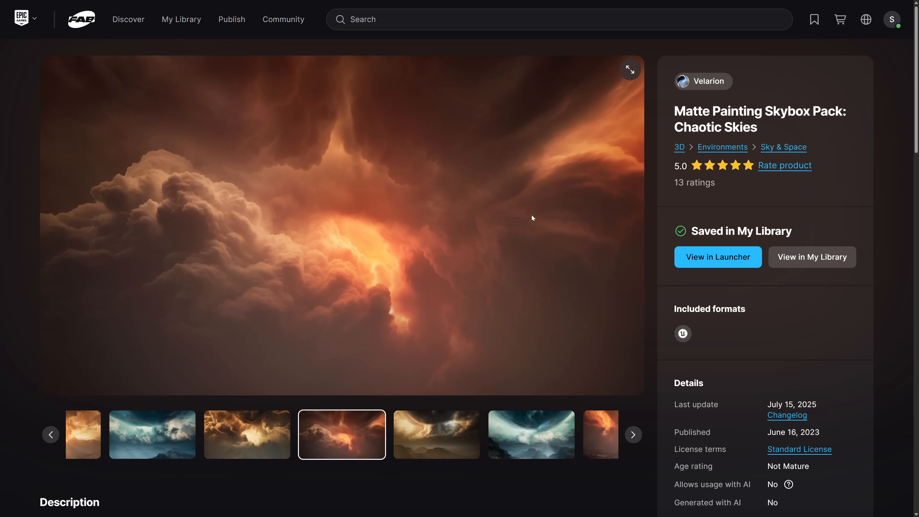
mouse_move(687, 147)
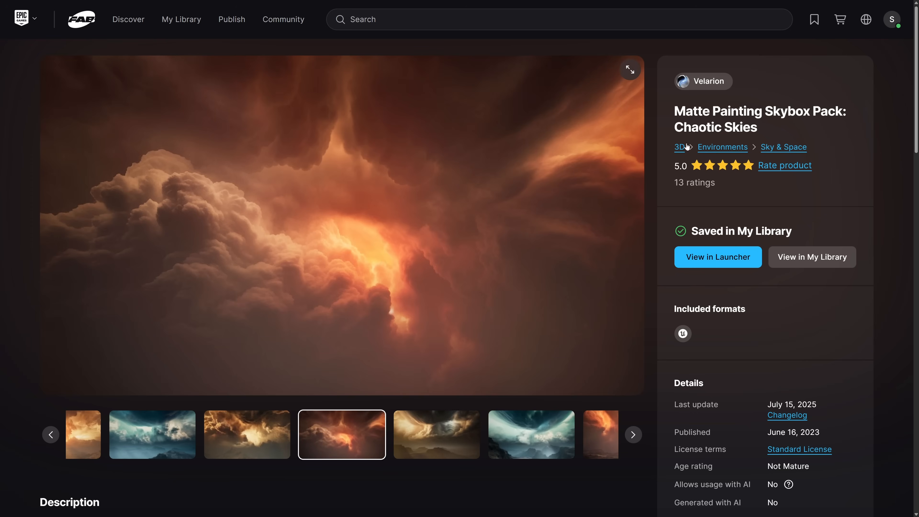